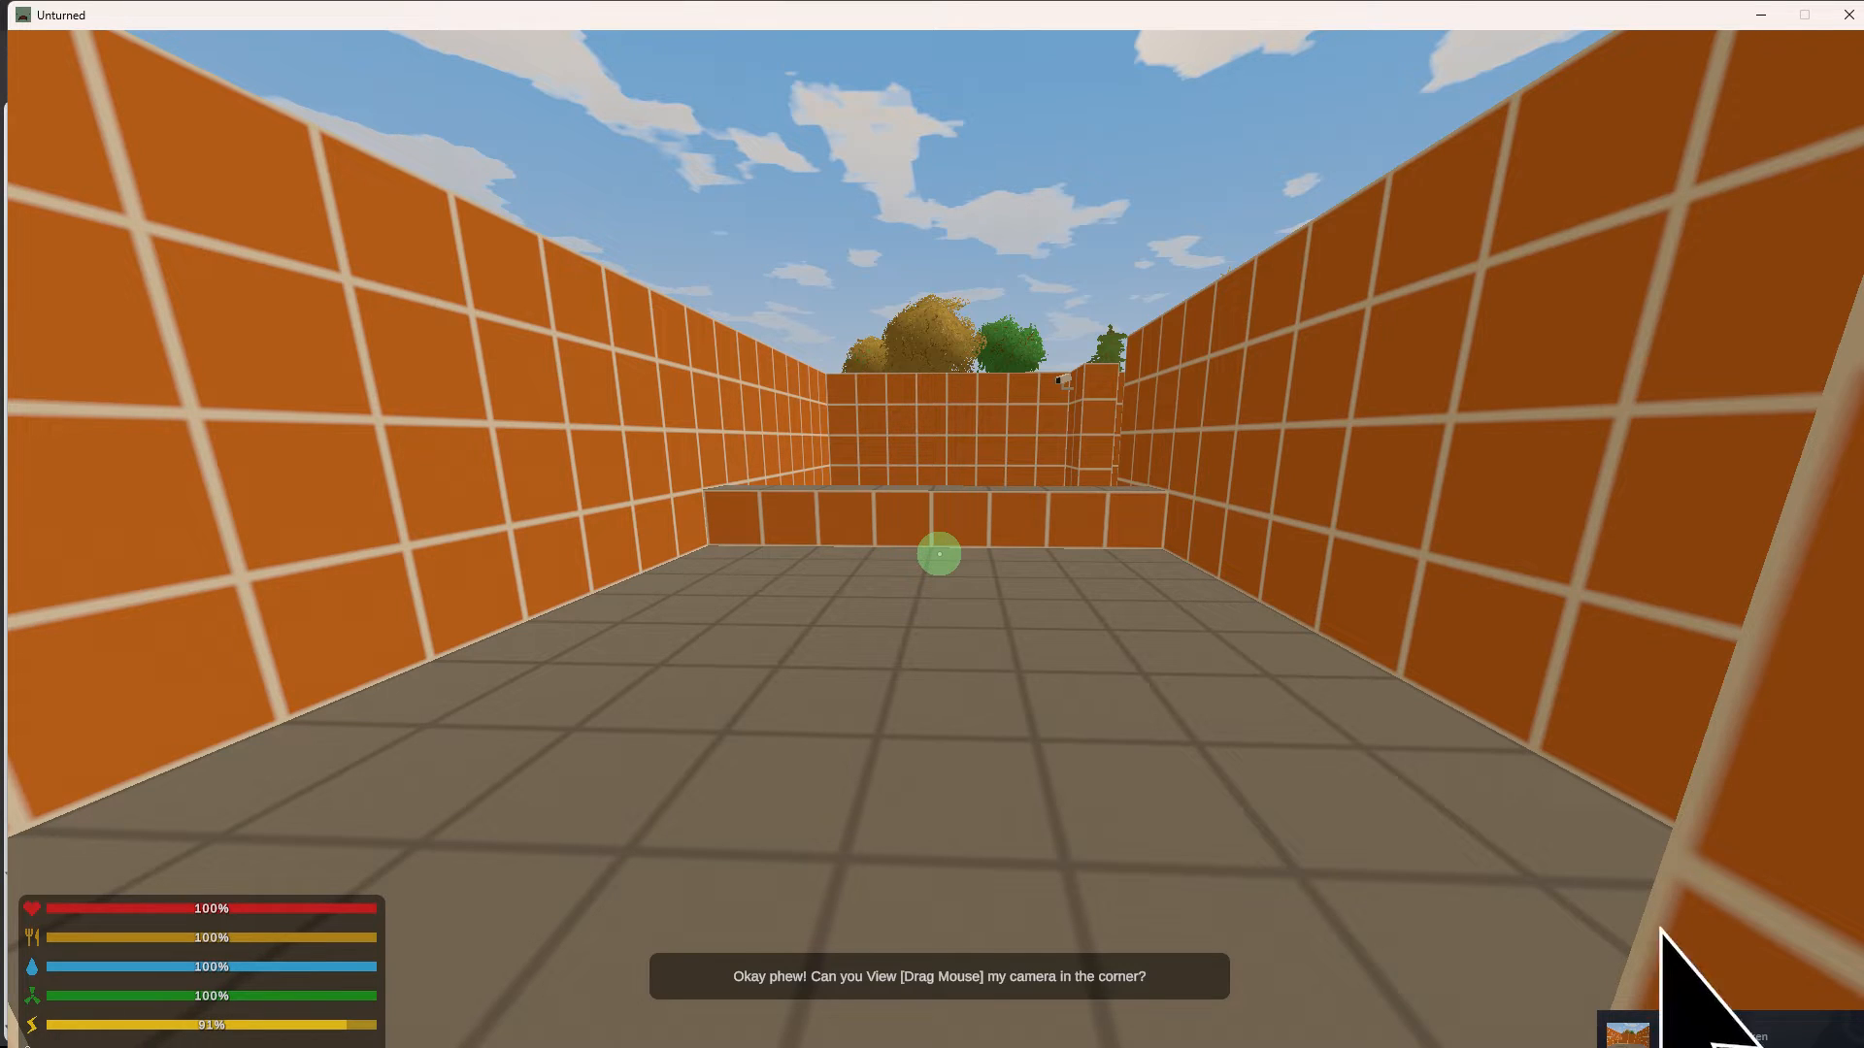
Take a Steam screenshot of the orange brick corridor, then bring up the overlay
{"action": "key", "text": "F12"}
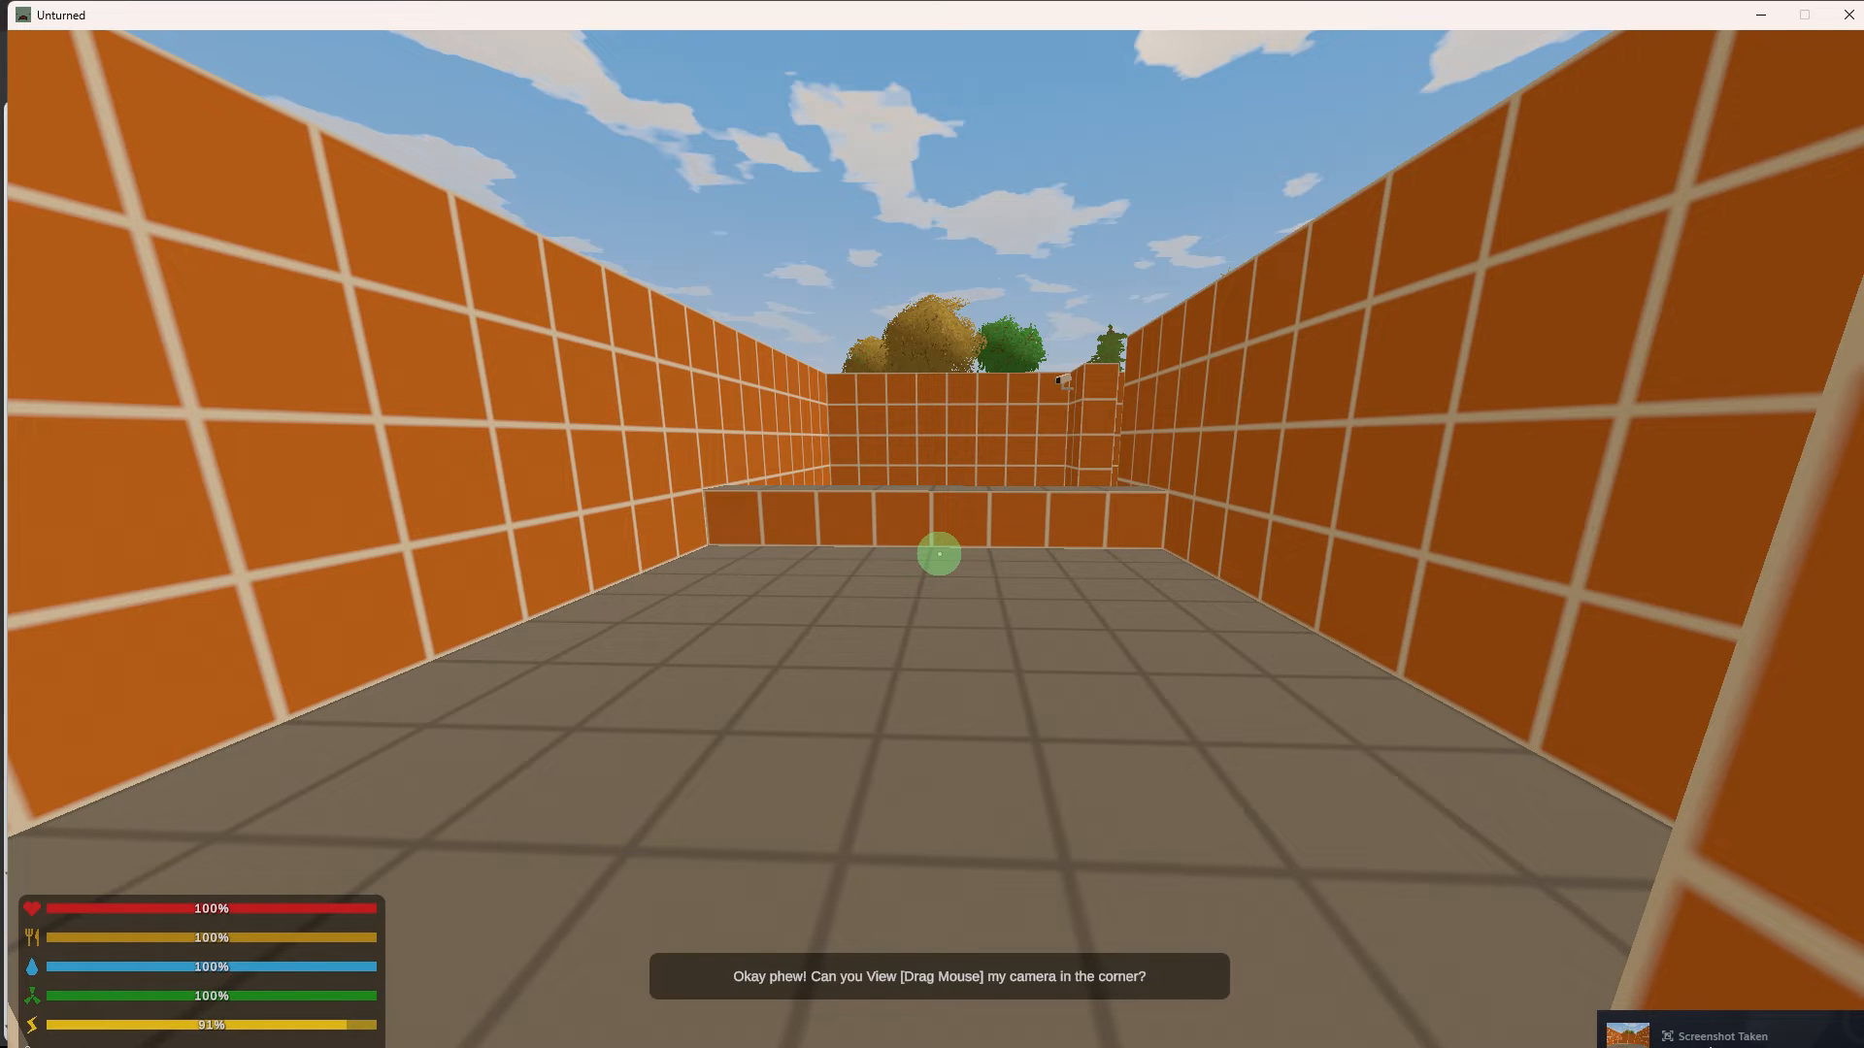
{"action": "key", "text": "Escape"}
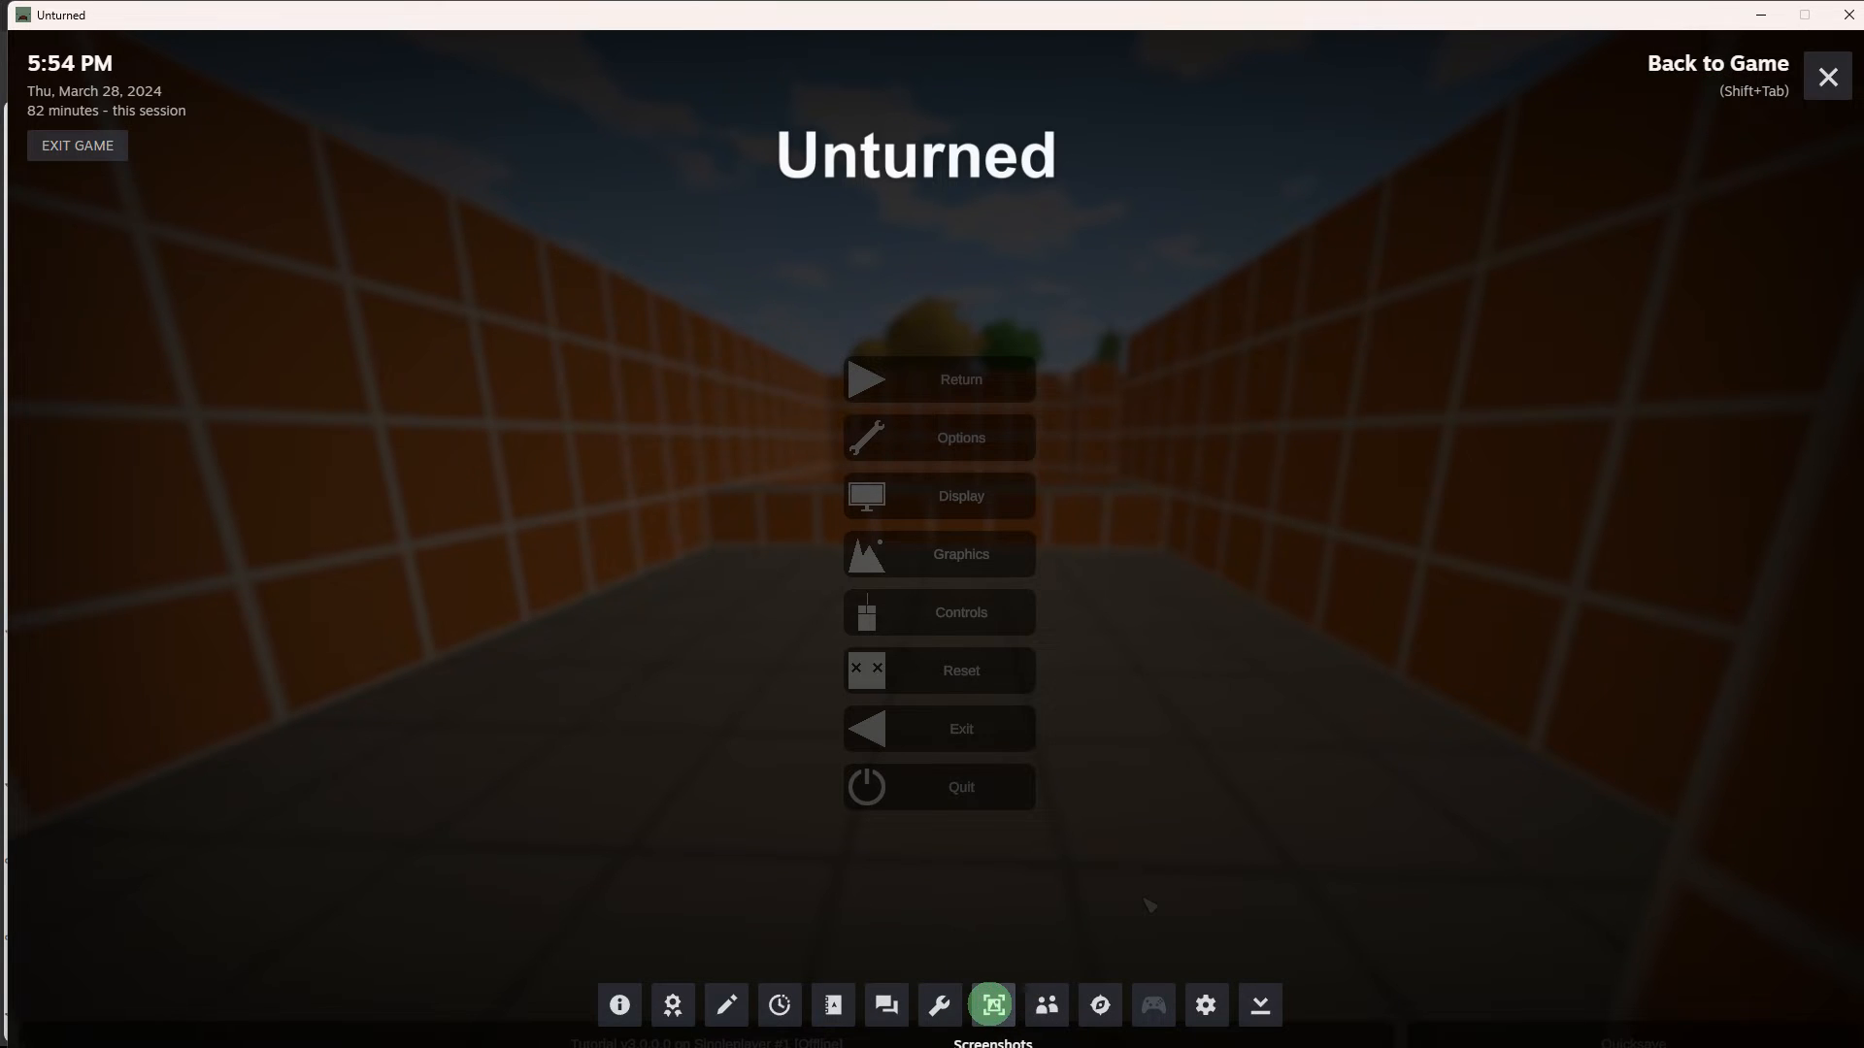
Open Unturned's screenshots in the overlay and show the corridor shot's folder in File Explorer
{"action": "left_click", "coordinate": [990, 1005]}
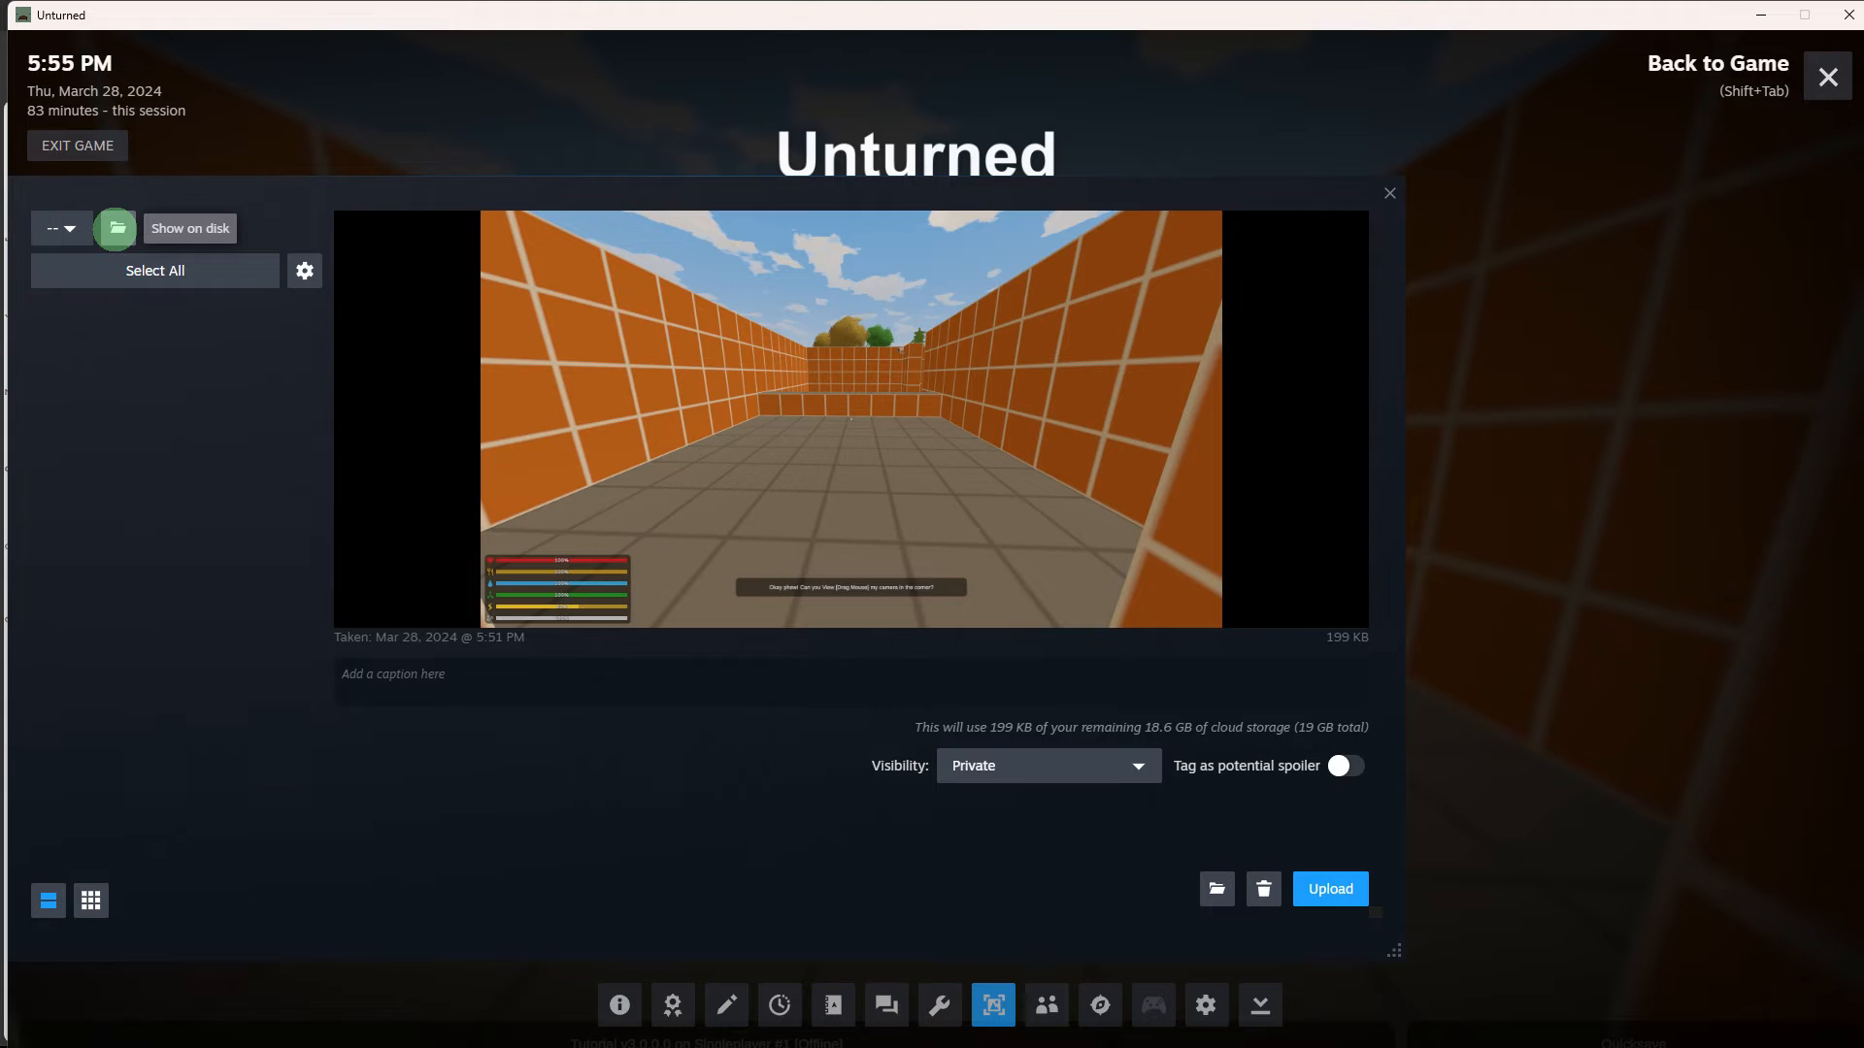
{"action": "mouse_move", "coordinate": [119, 238]}
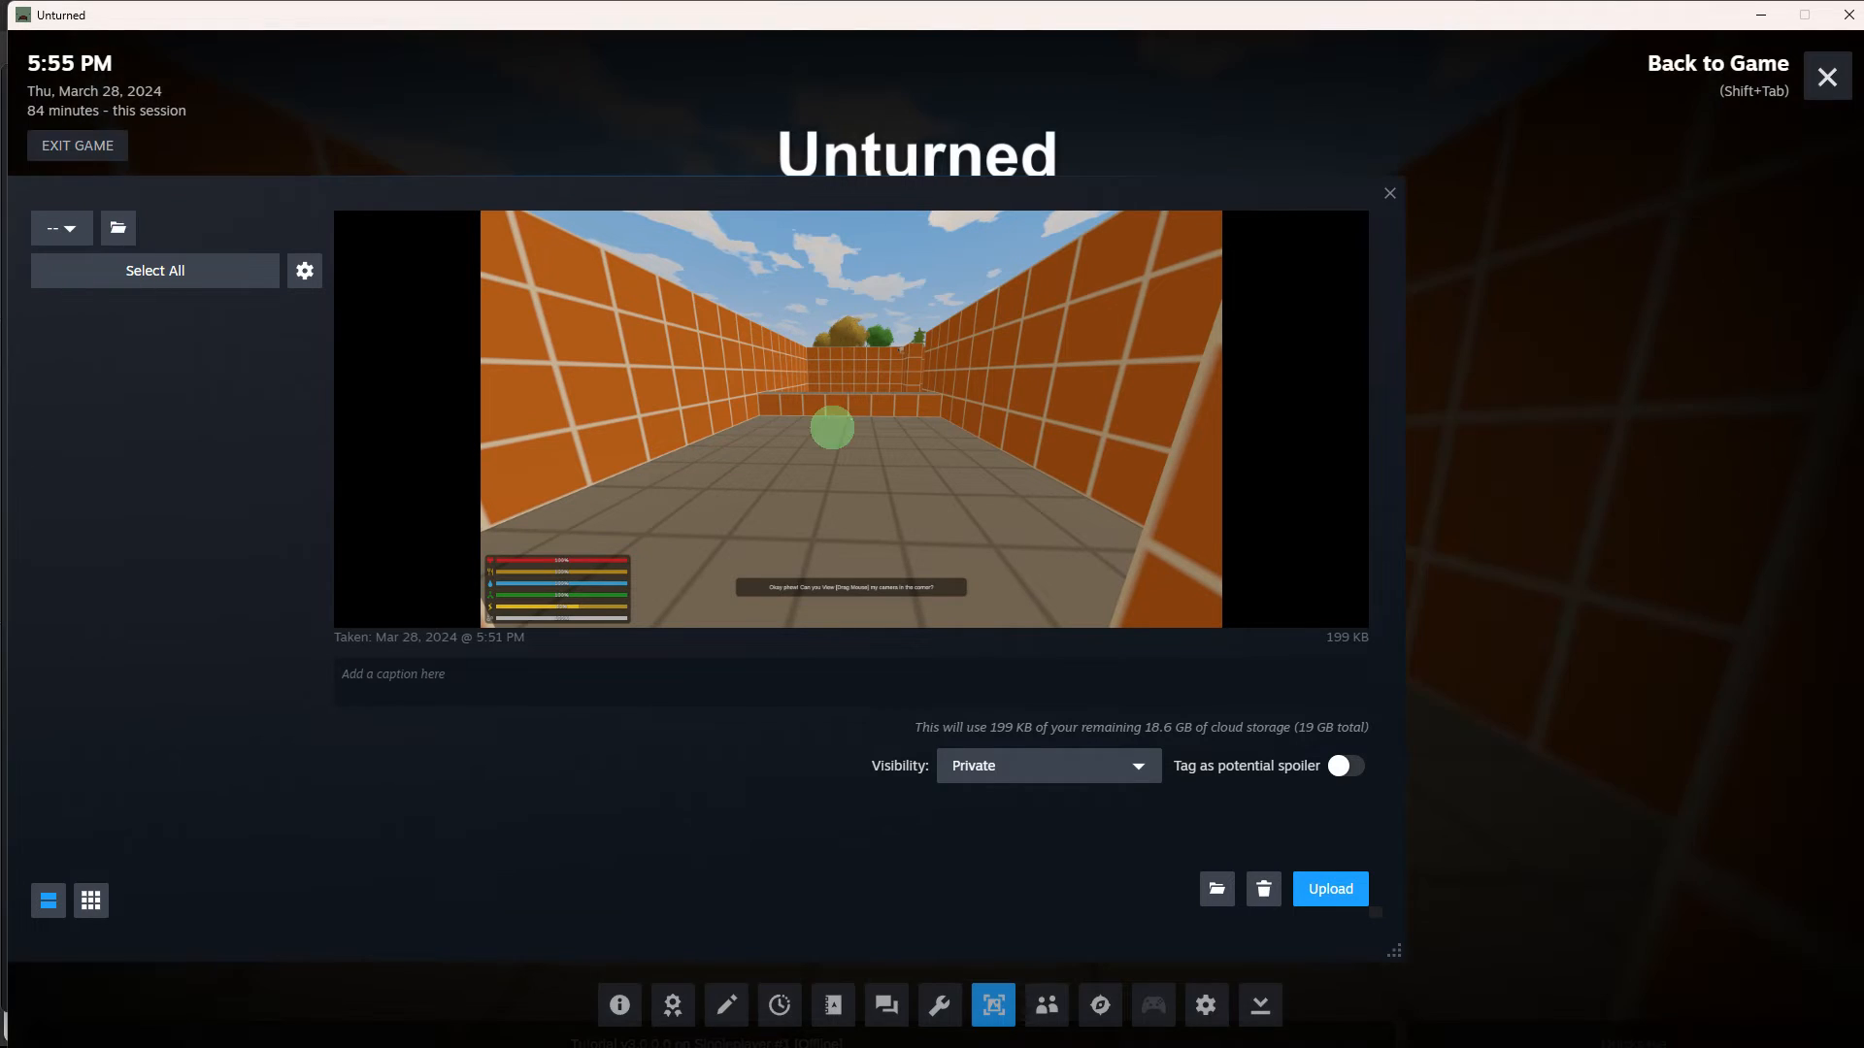
{"action": "left_click", "coordinate": [1328, 889]}
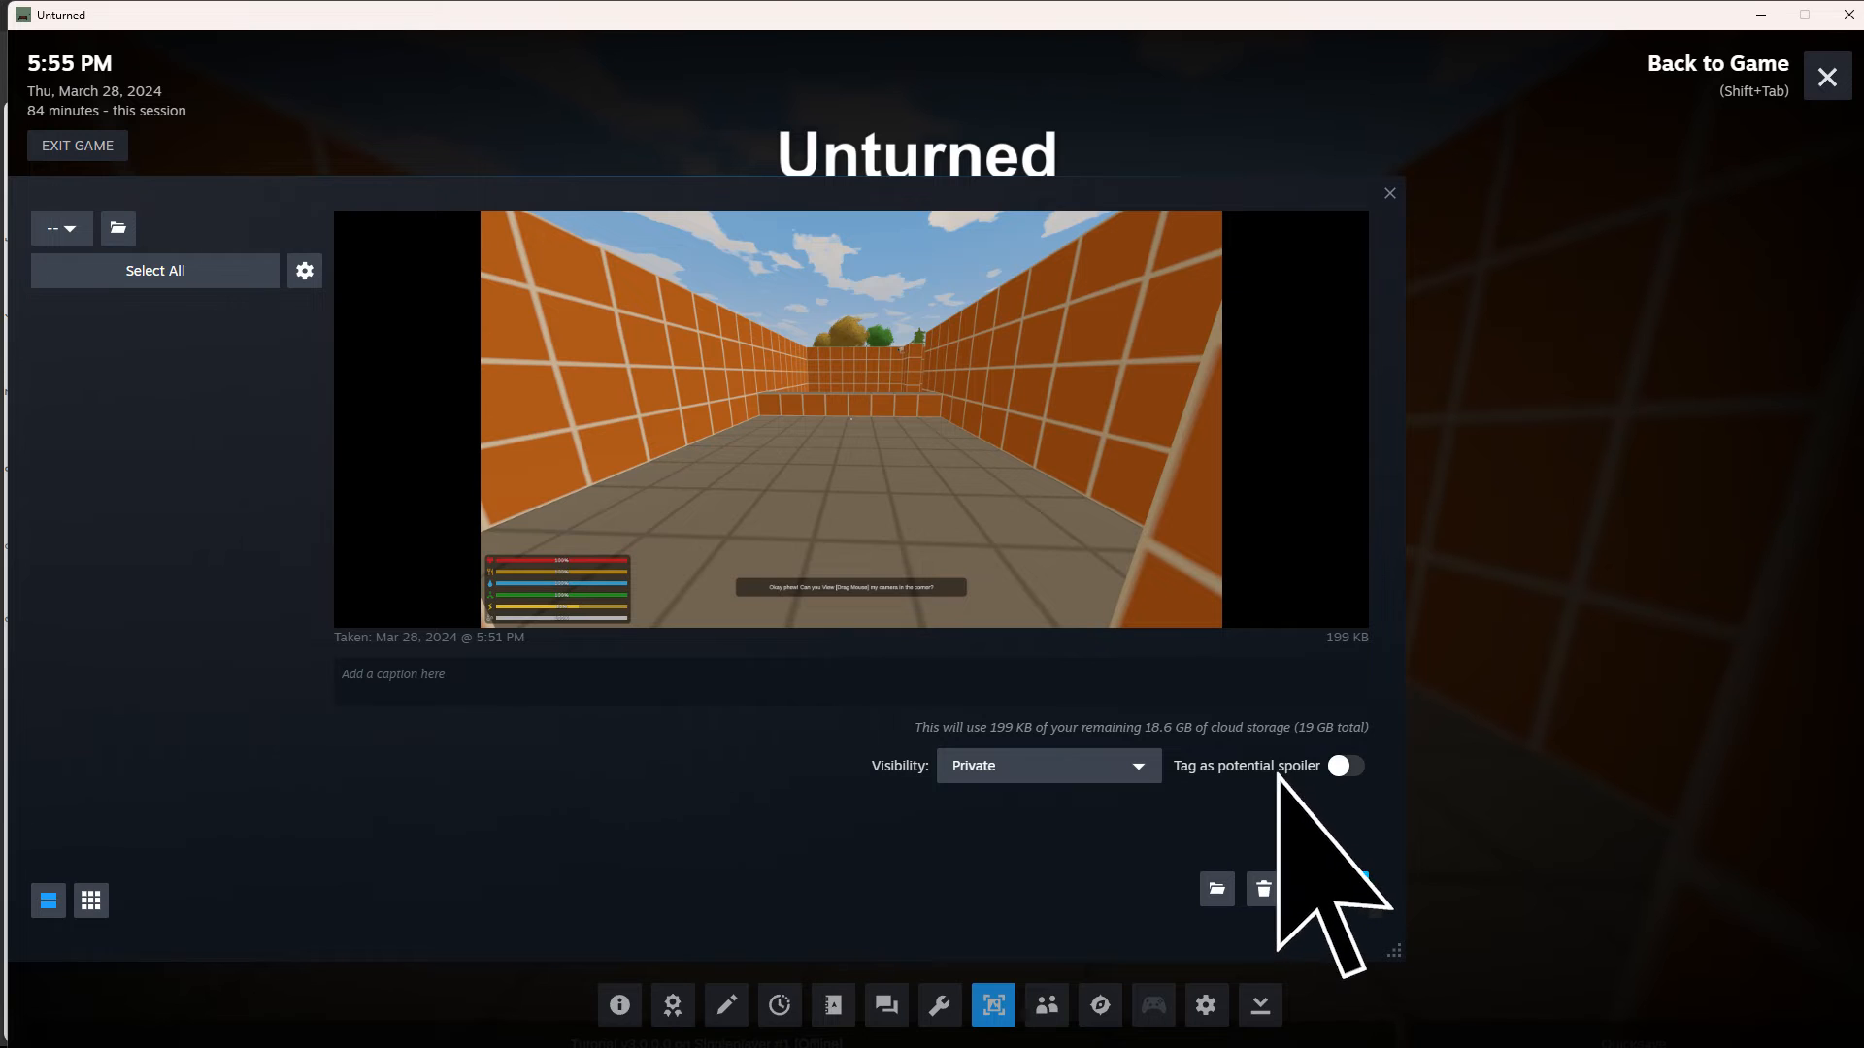
{"action": "left_click", "coordinate": [1329, 888]}
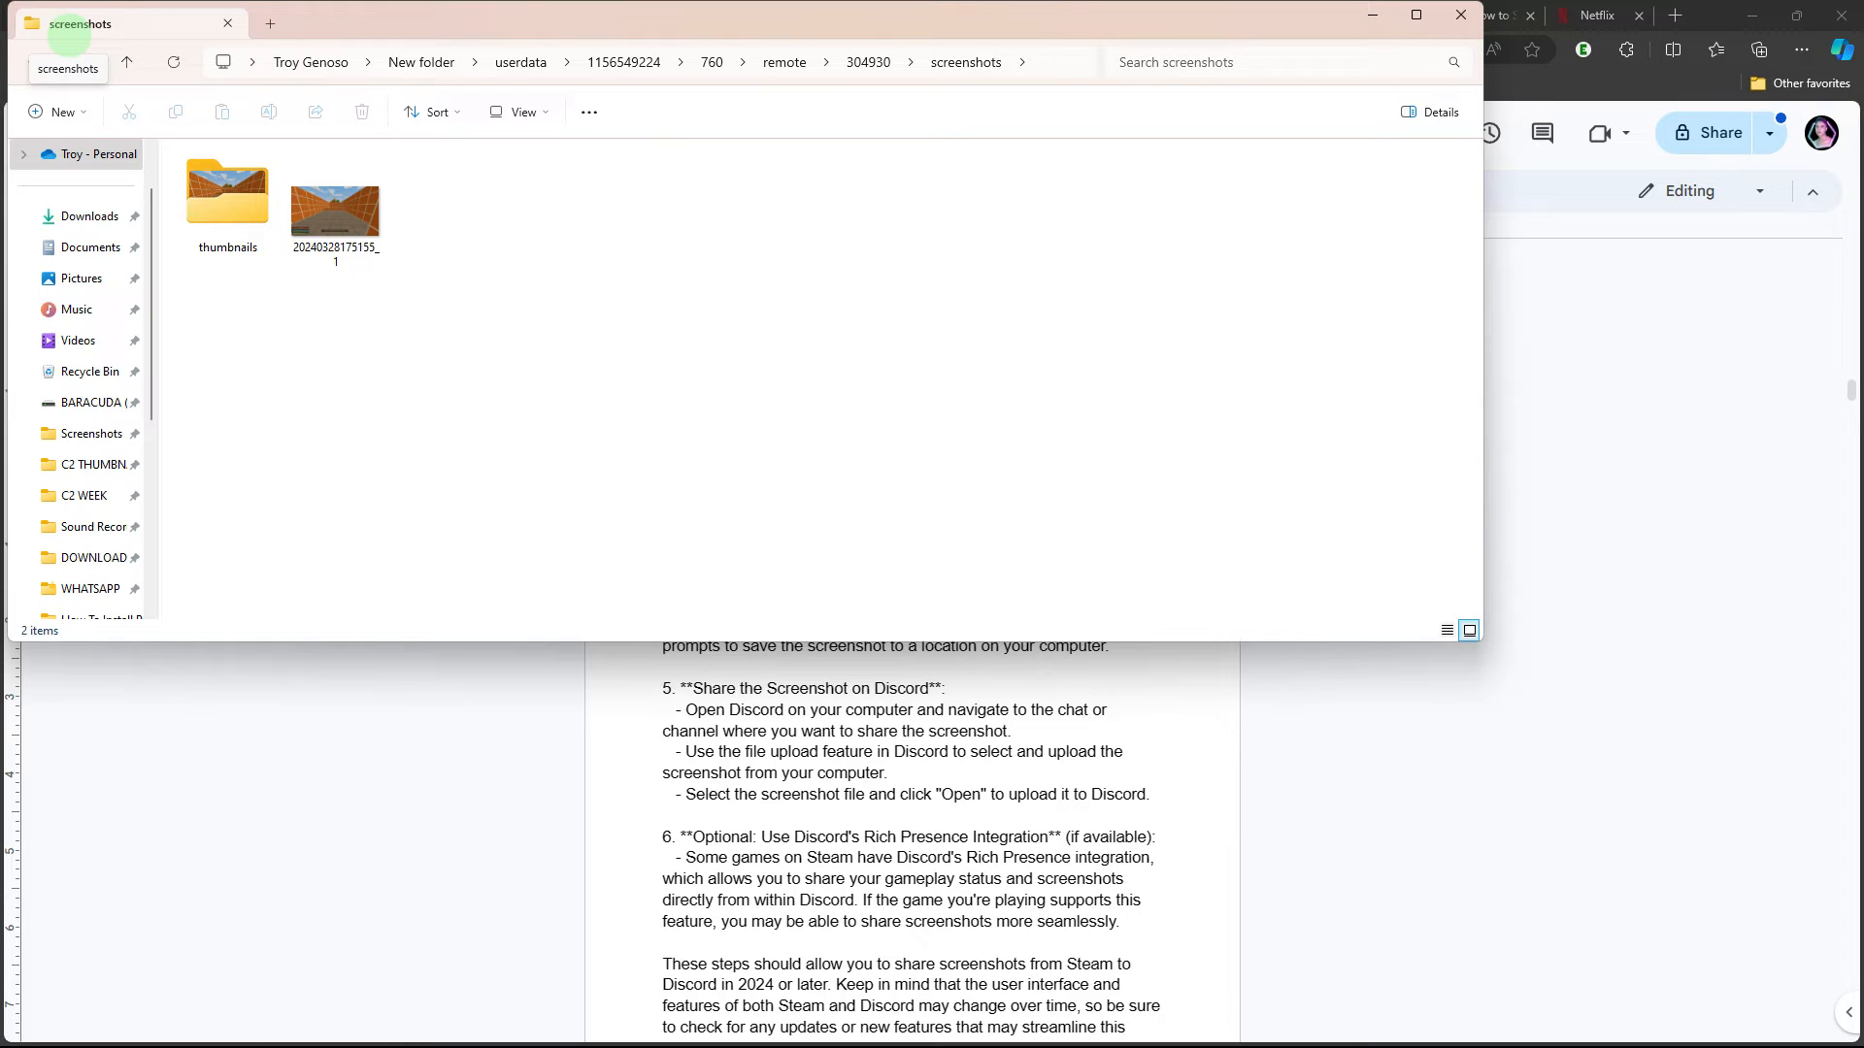
{"action": "mouse_move", "coordinate": [65, 48]}
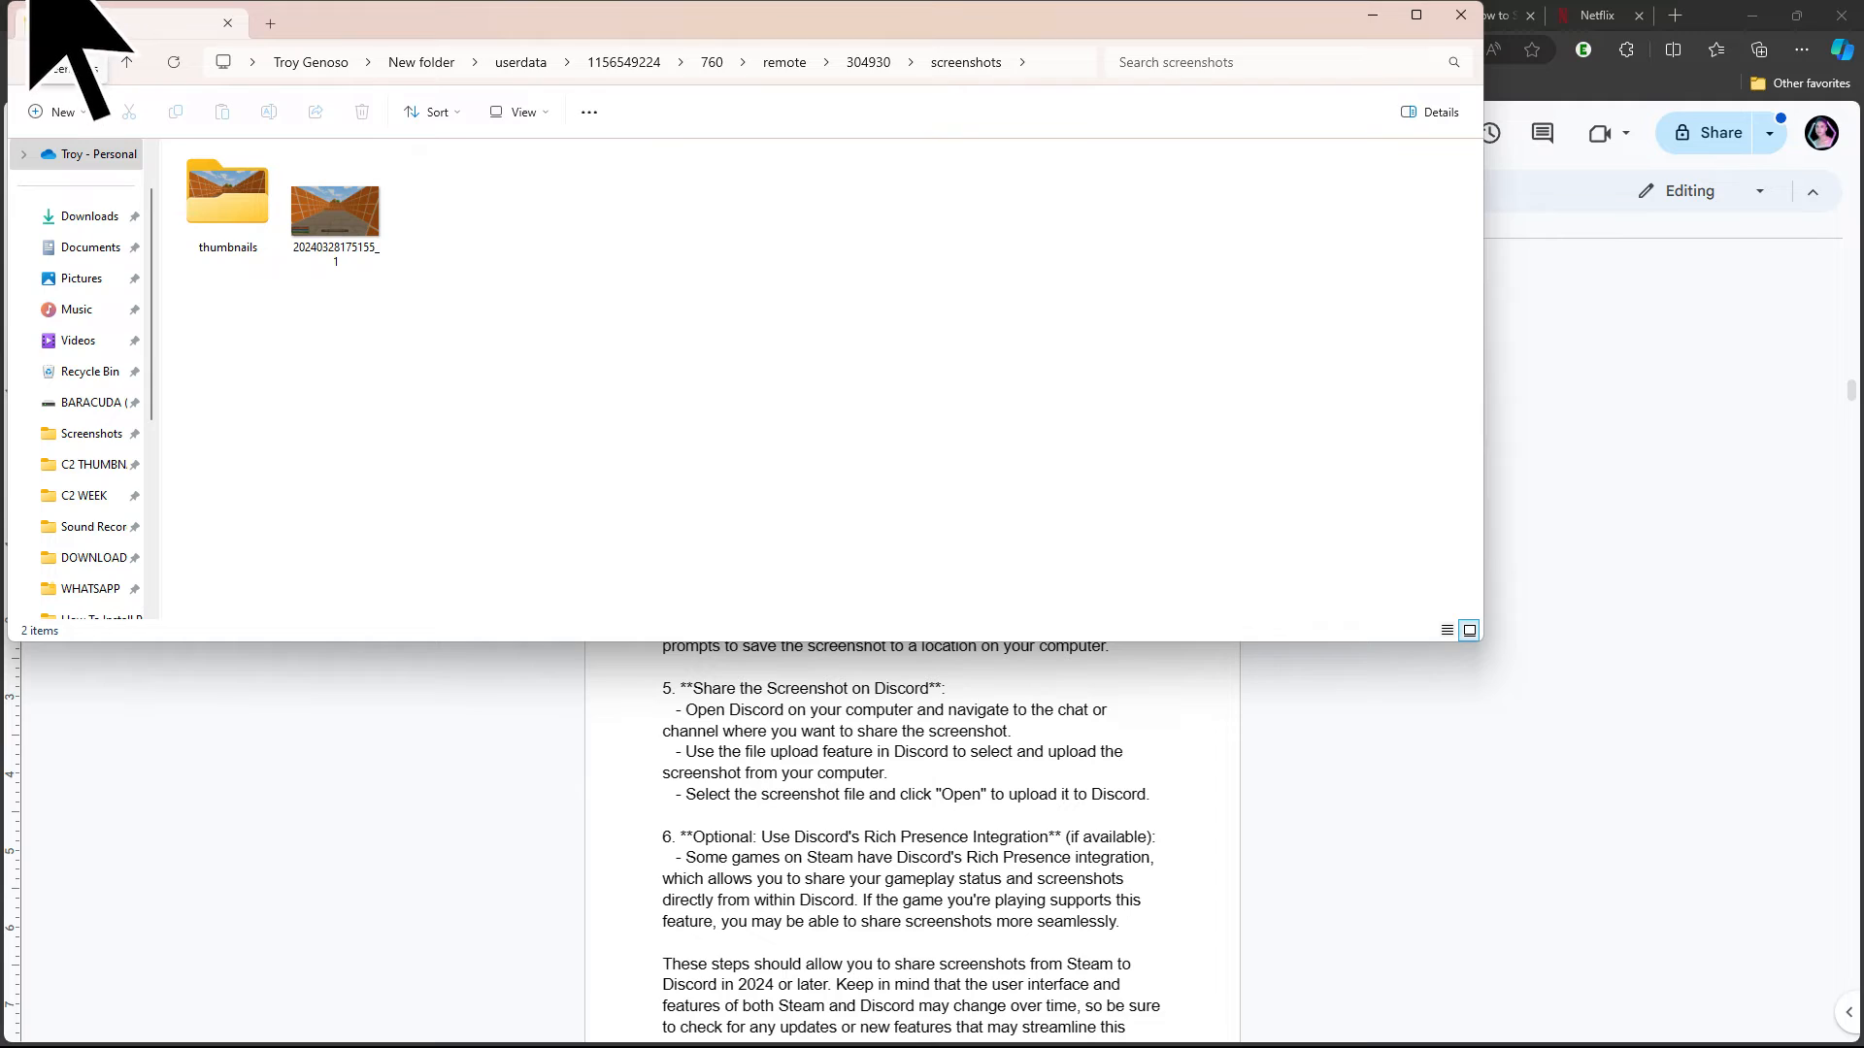